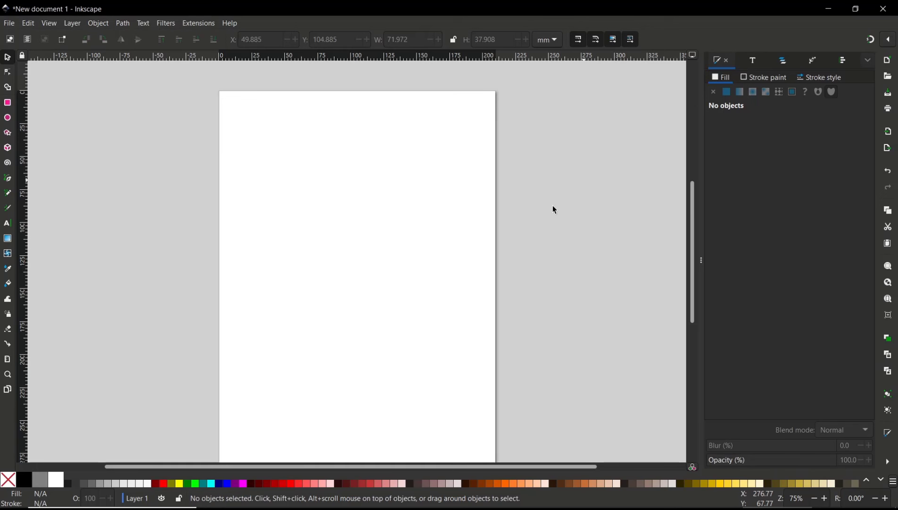
pyautogui.moveTo(542, 217)
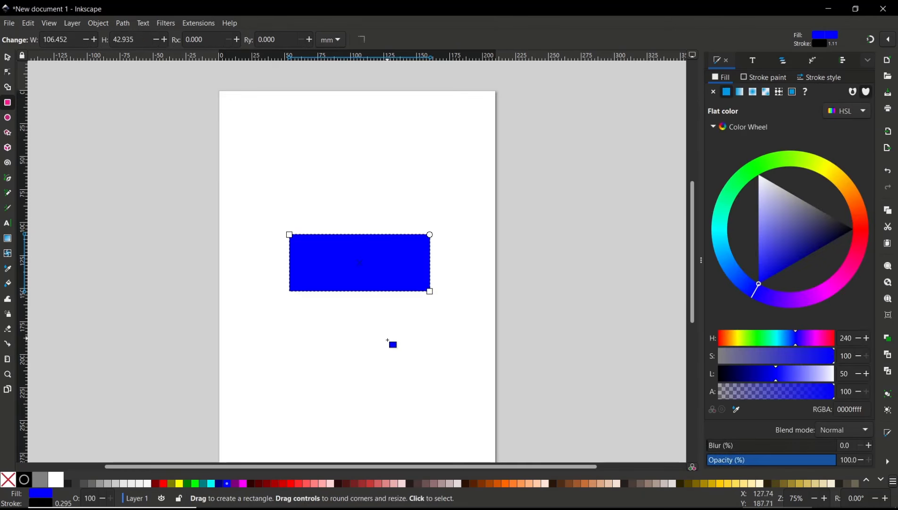
pyautogui.moveTo(304, 282)
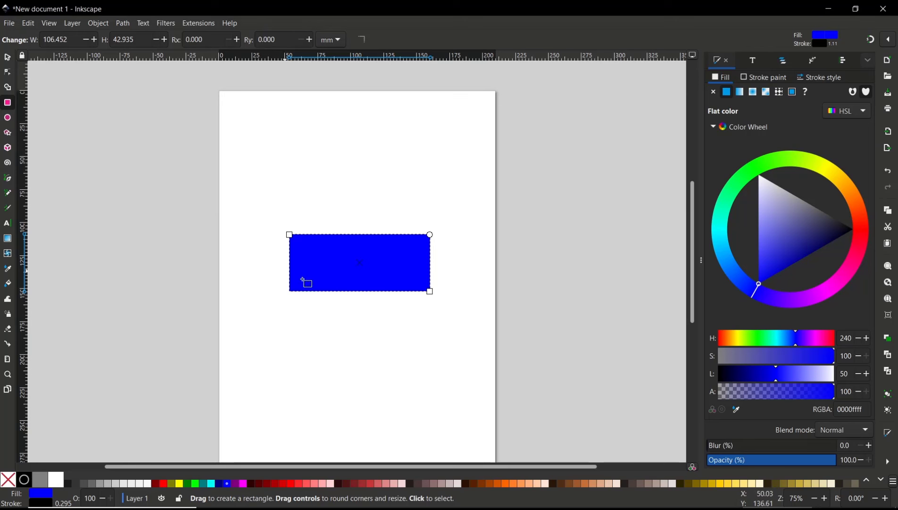
pyautogui.moveTo(349, 262)
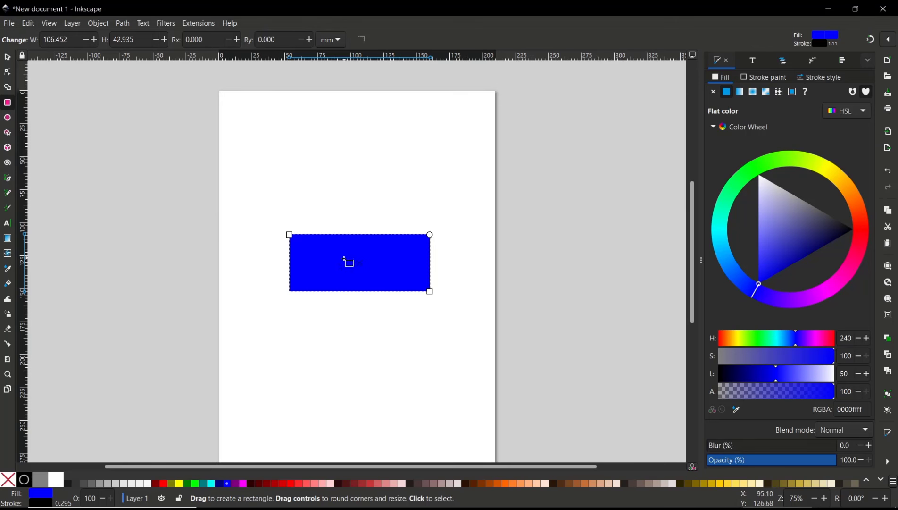
pyautogui.moveTo(73, 115)
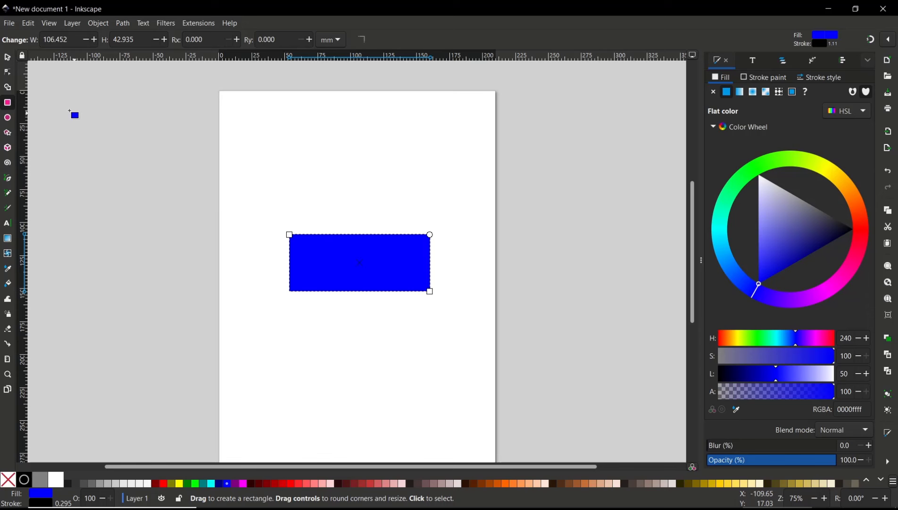
pyautogui.moveTo(8, 57)
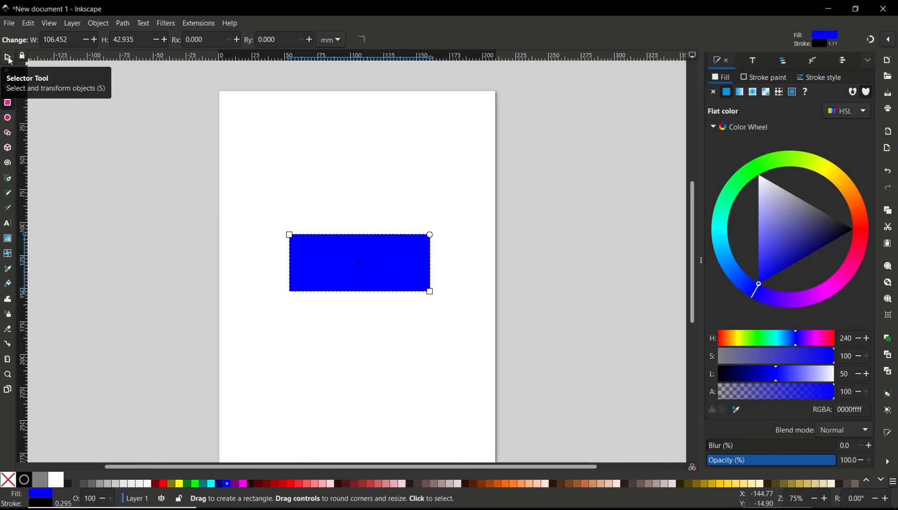
# - Select the blue rectangle with the Selector tool and toggle its handles to rotation arrows
pyautogui.click(8, 57)
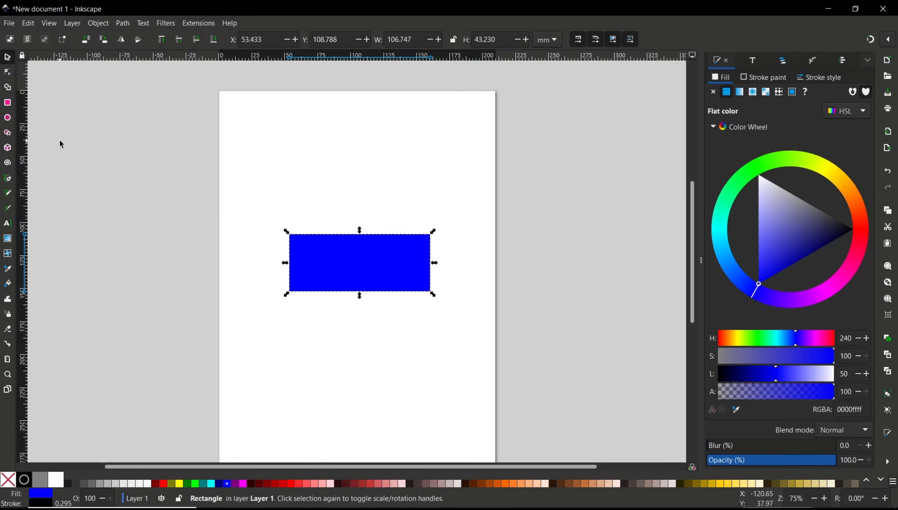
pyautogui.moveTo(350, 275)
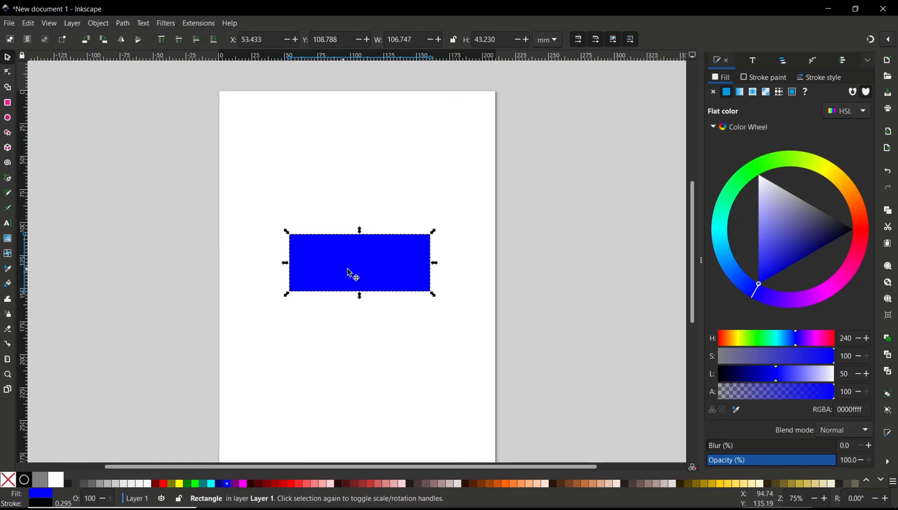
pyautogui.click(359, 263)
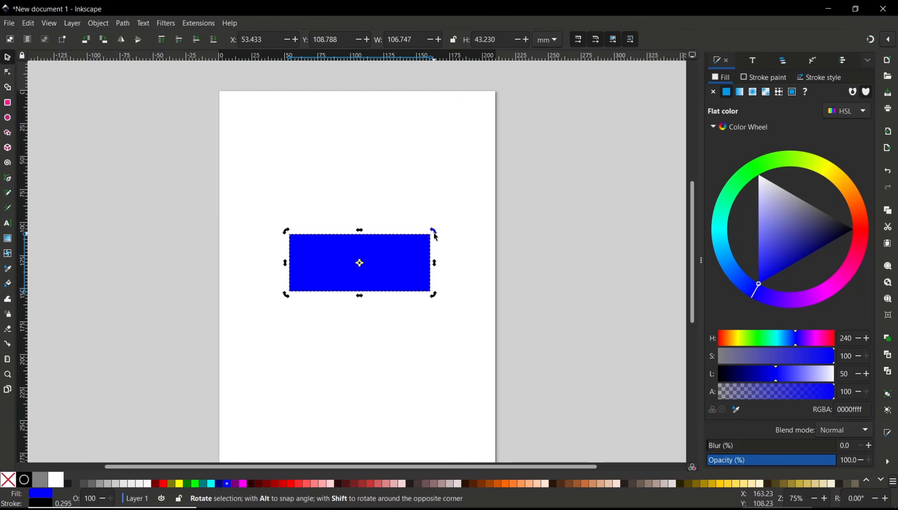
pyautogui.click(359, 262)
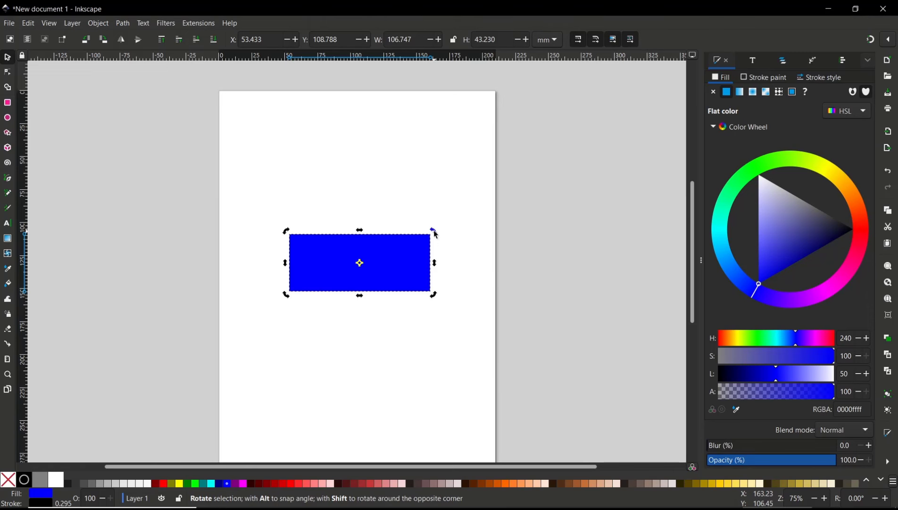
pyautogui.moveTo(439, 239)
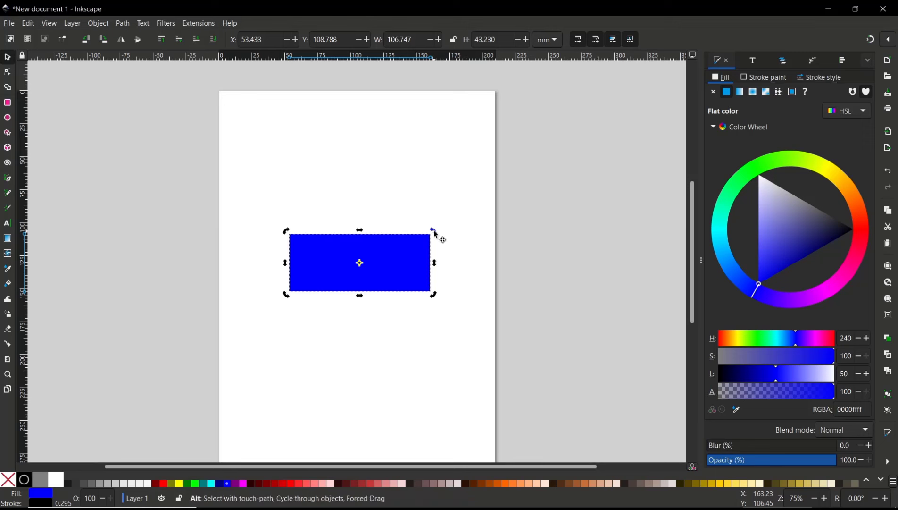
# - Rotate the blue rectangle 45 degrees about its centre and redisplay its rotation handles
pyautogui.click(360, 262)
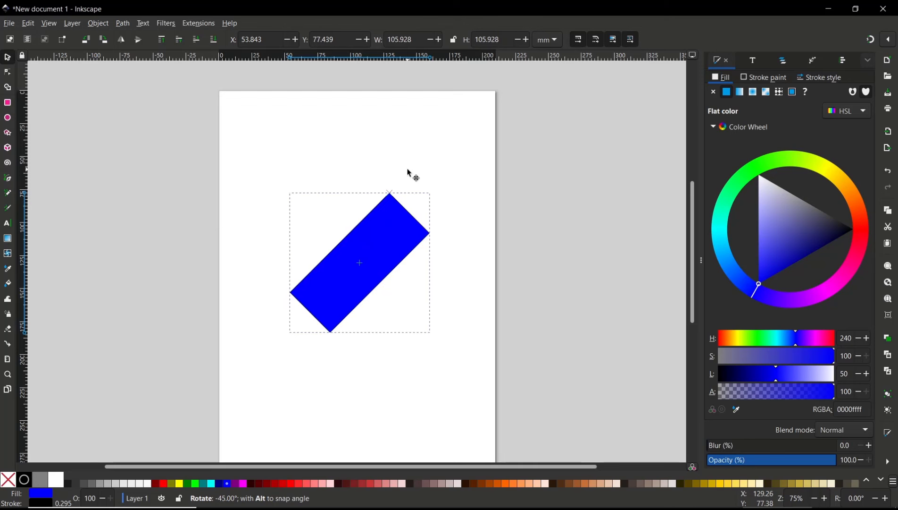
pyautogui.click(359, 262)
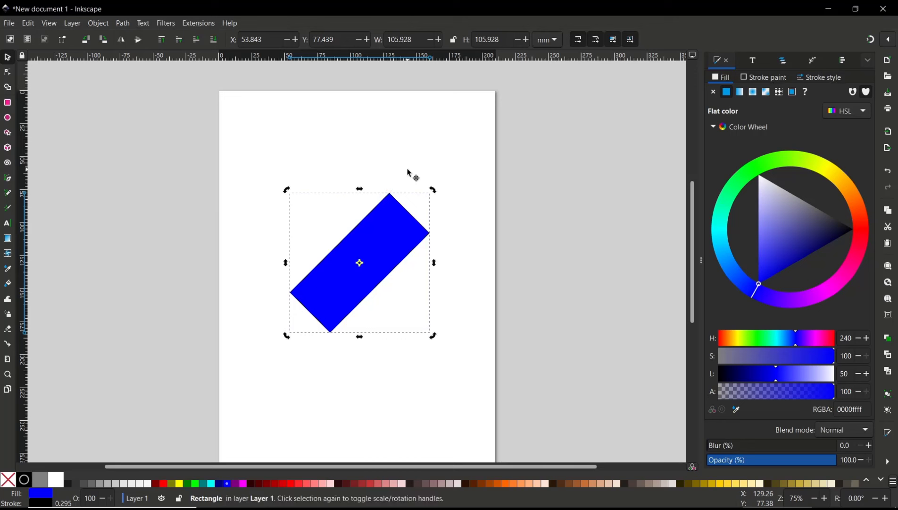
pyautogui.moveTo(389, 247)
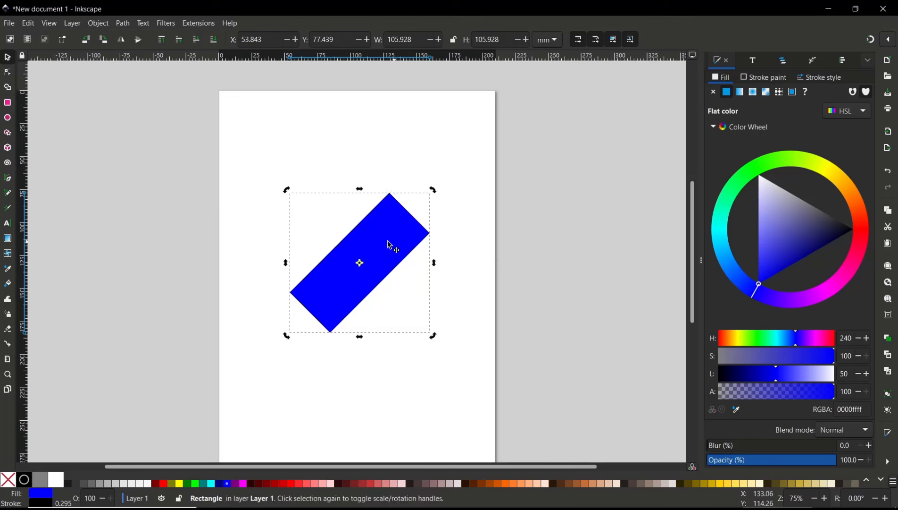
pyautogui.moveTo(335, 367)
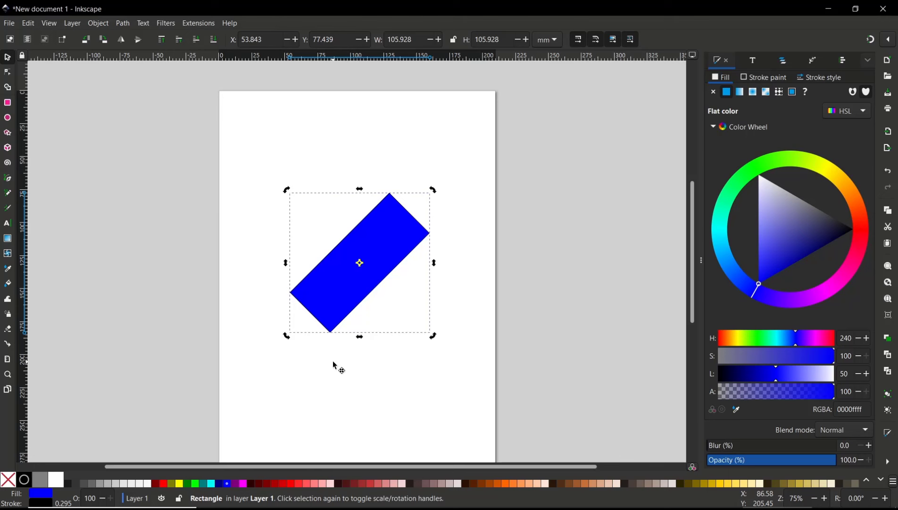
pyautogui.moveTo(434, 192)
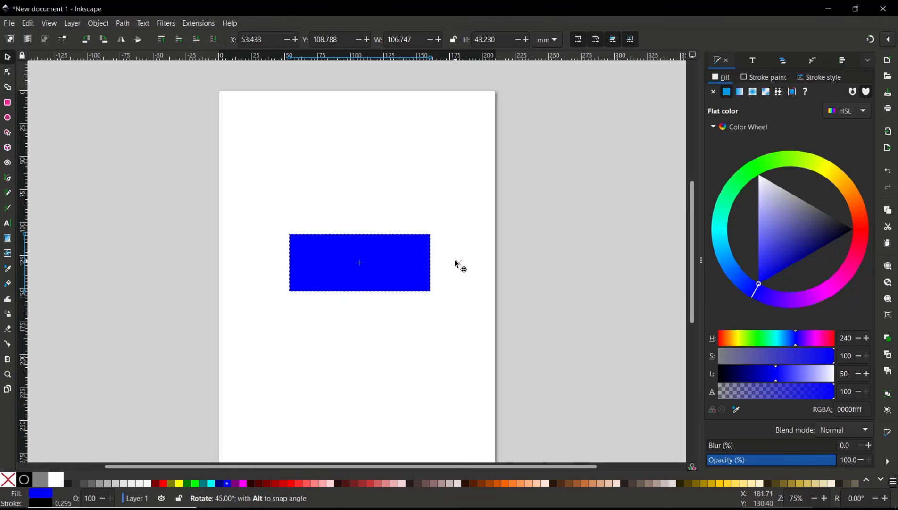
pyautogui.click(359, 263)
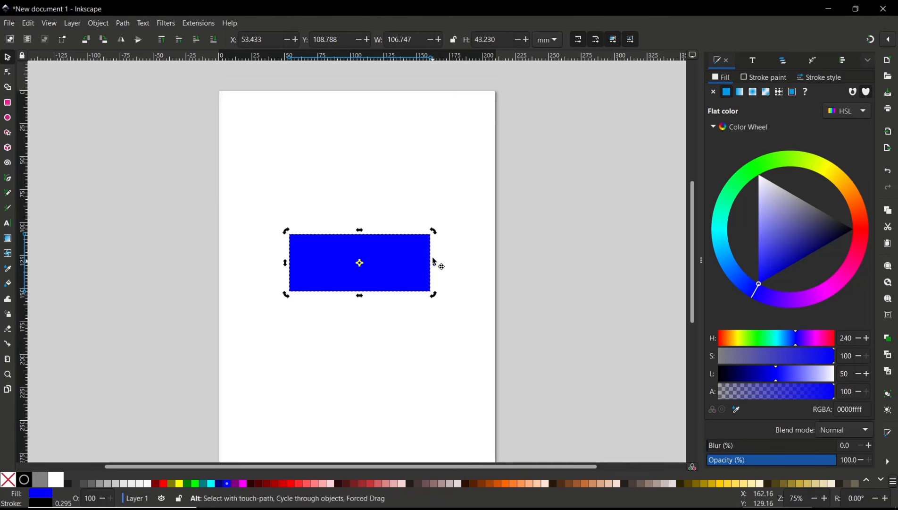
pyautogui.moveTo(435, 237)
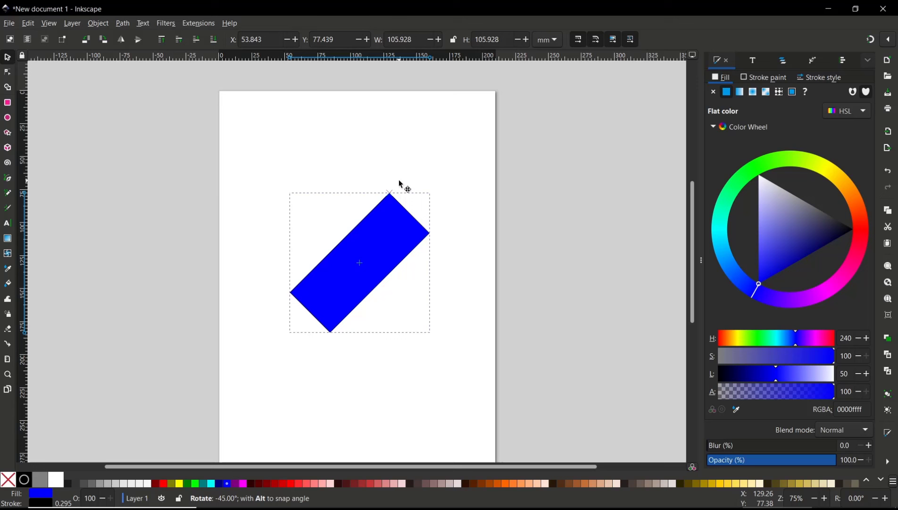
pyautogui.click(359, 263)
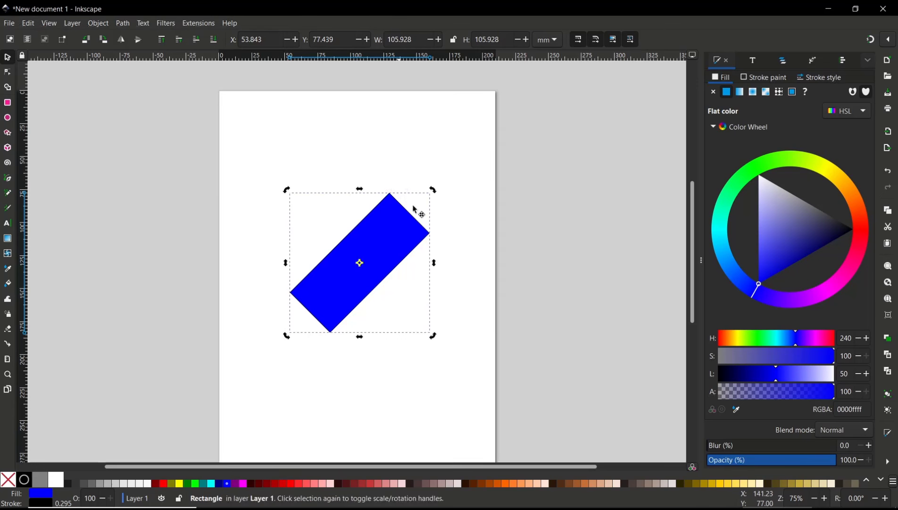
pyautogui.moveTo(462, 302)
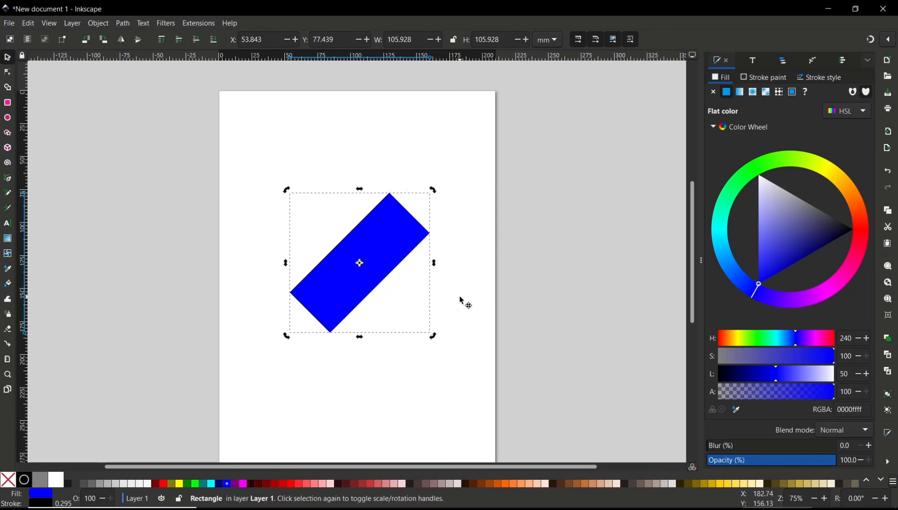